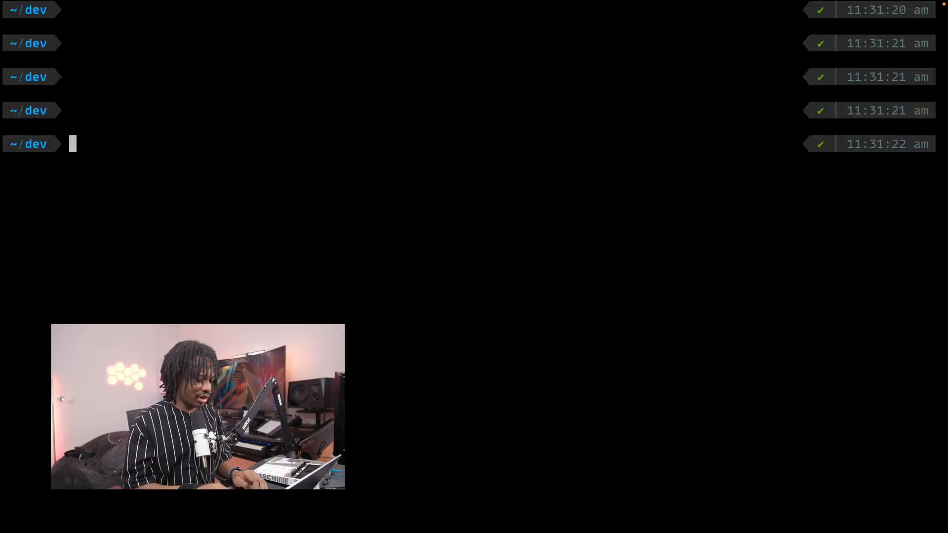
Clone the solidjs/templates/js template into solid-app, move into that folder and install dependencies with npm i
text(npx degit solidjs/templates/js solid-app)
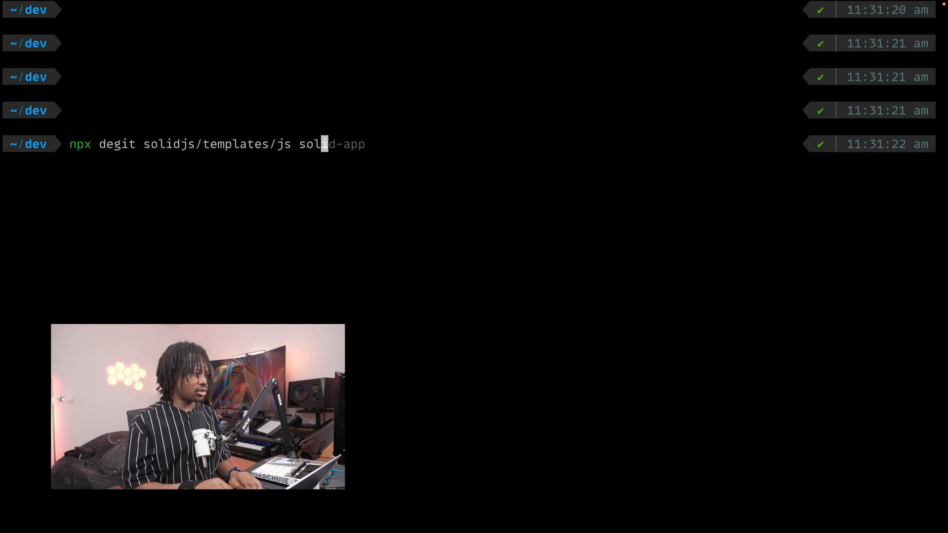
key(Enter)
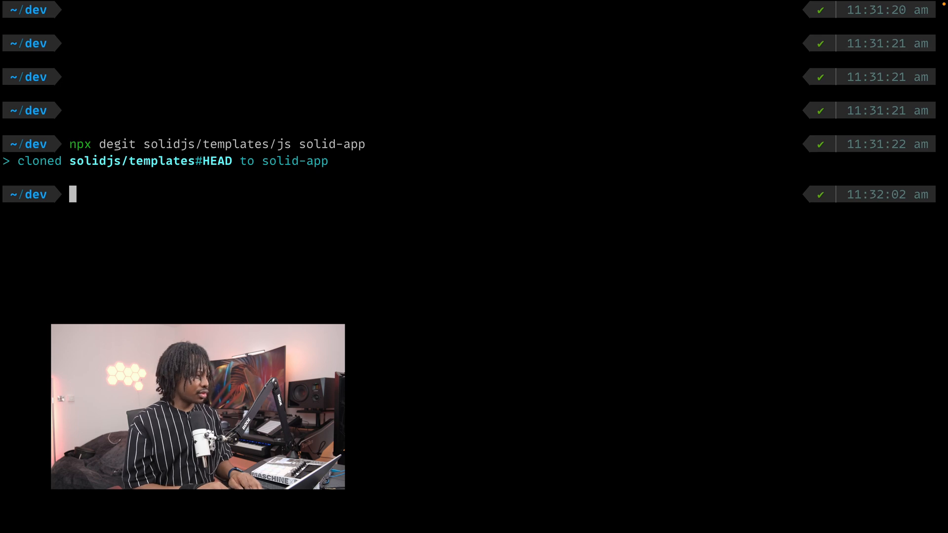
text(cd solid-app)
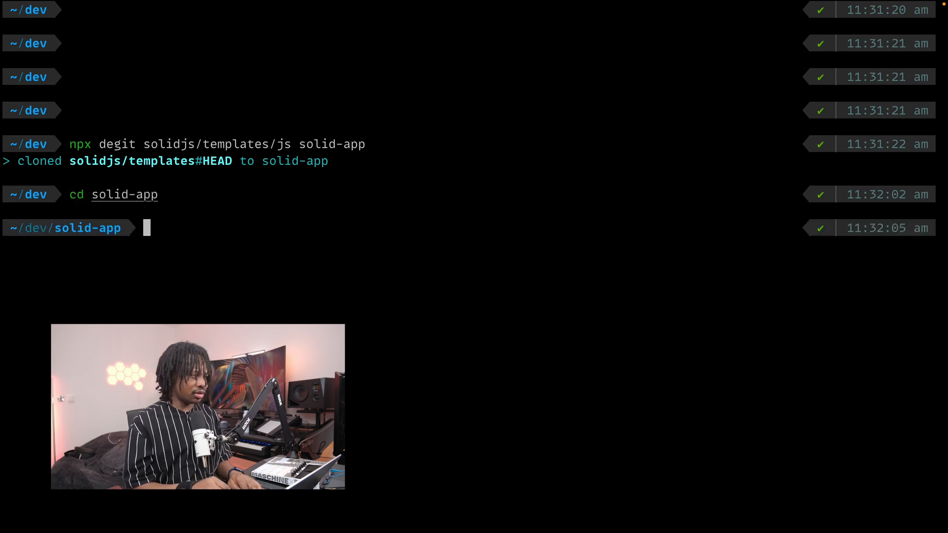
text(npm i)
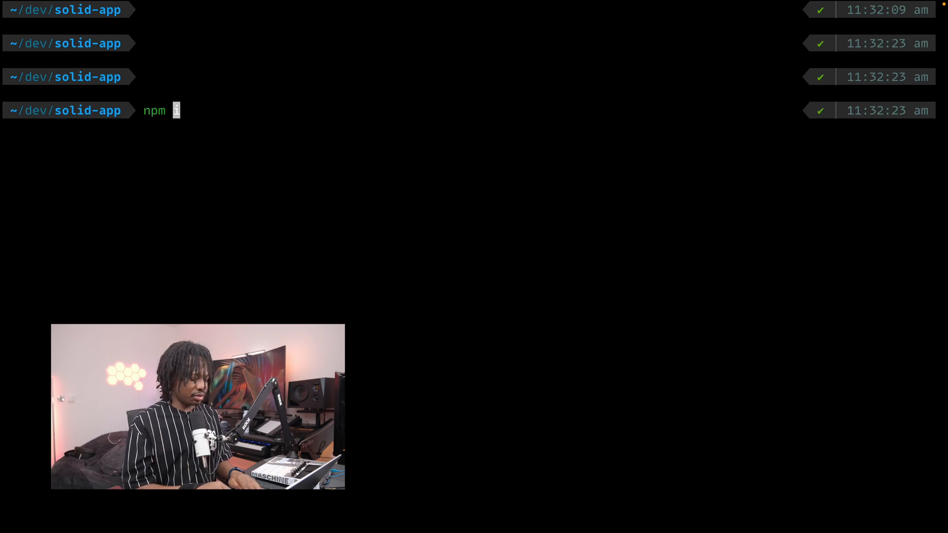
Start the Vite dev server with npm run dev on localhost:3000
text(run dev)
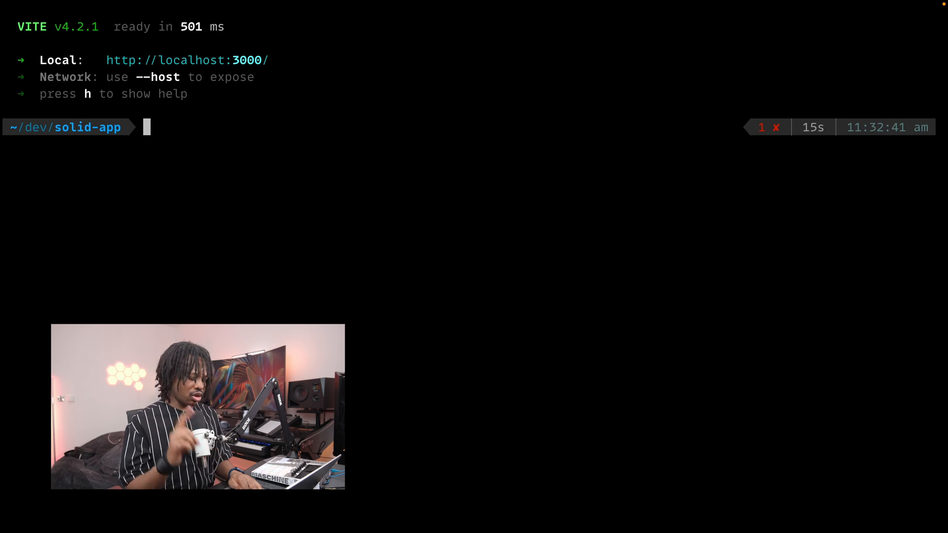
text(npm run dev)
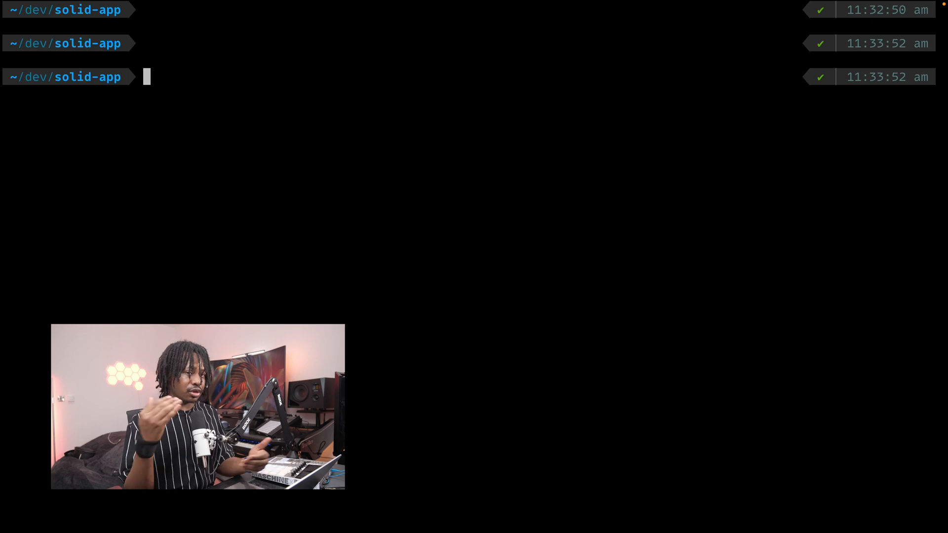
Stage the code, create the private solid-app GitHub repo, commit "Intial" and add the christiannwamba/solid-app origin remote
text(git push origin main)
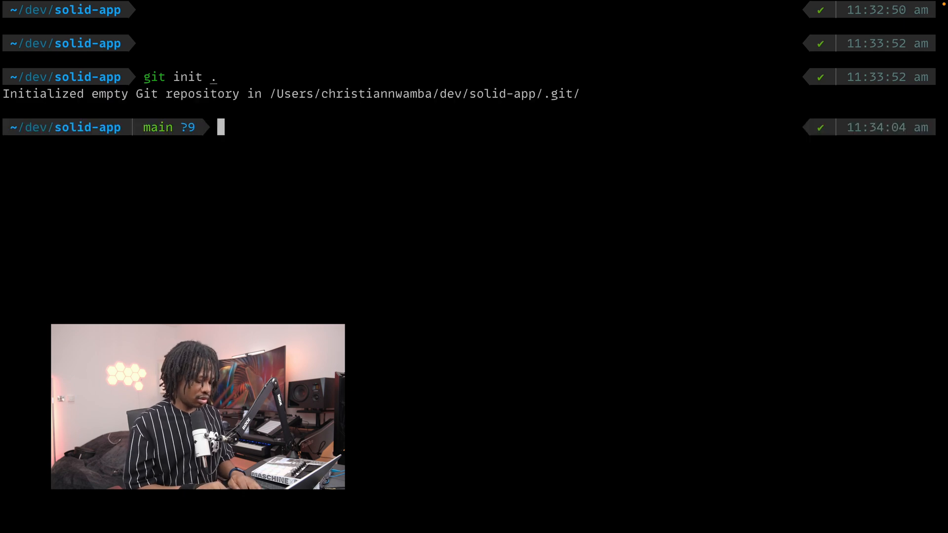
text(git add .)
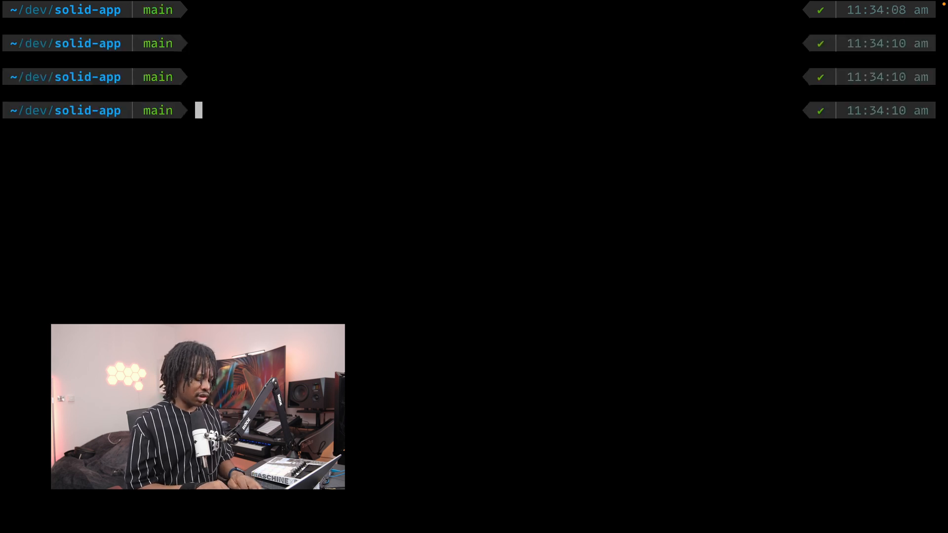
text(gh repo create solid-app --private)
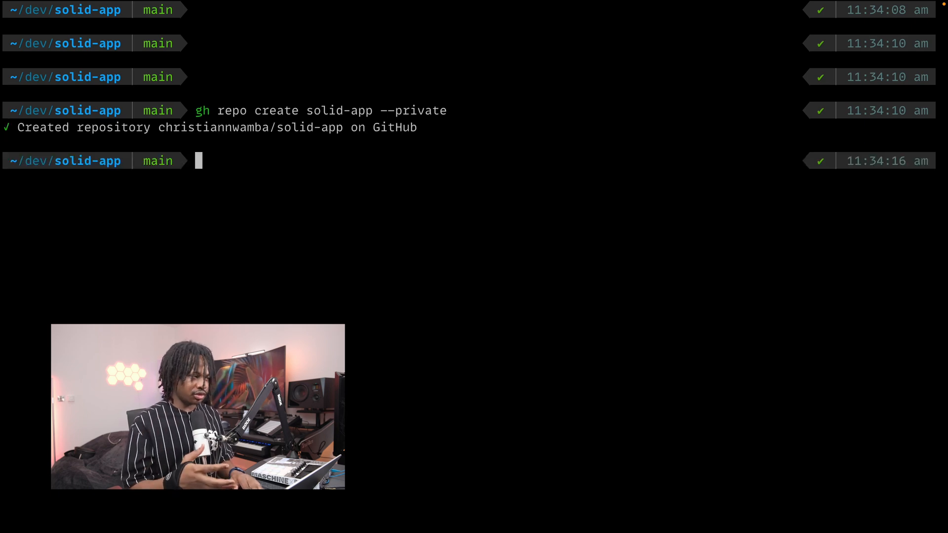
text(git commit -m "Intial")
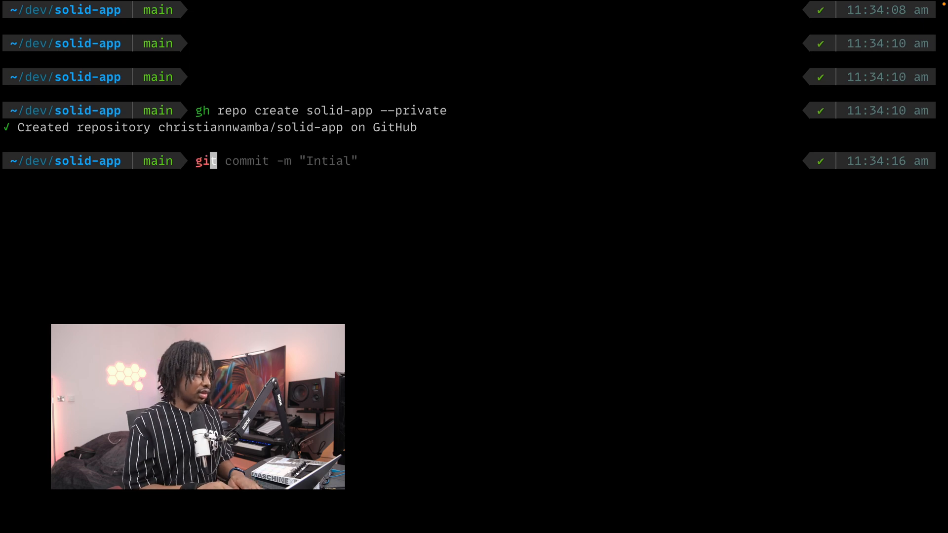
text(git remote add origin https://github.com/christiannwamba/solid-app)
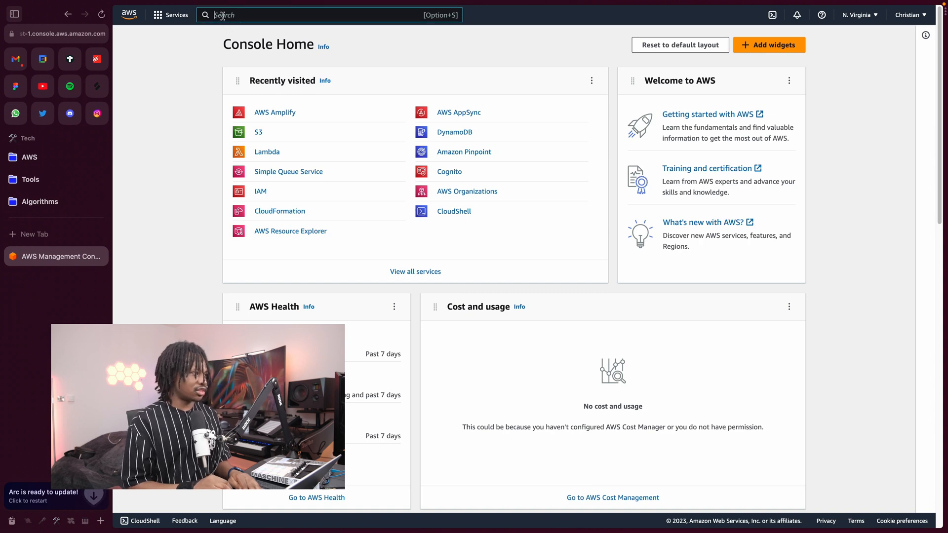
Search the AWS console for Amplify, start hosting a new web app with GitHub as the source and continue to authorization
text(aws am)
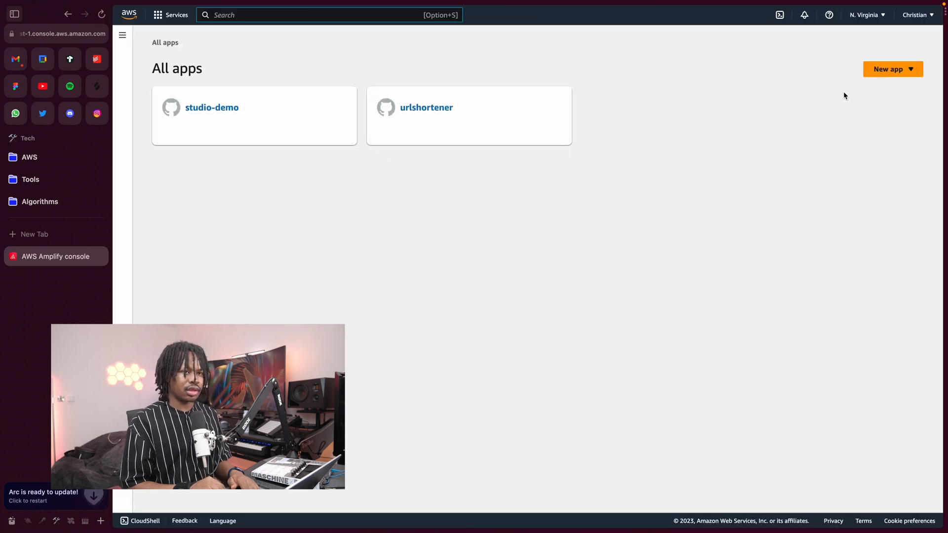
click(892, 69)
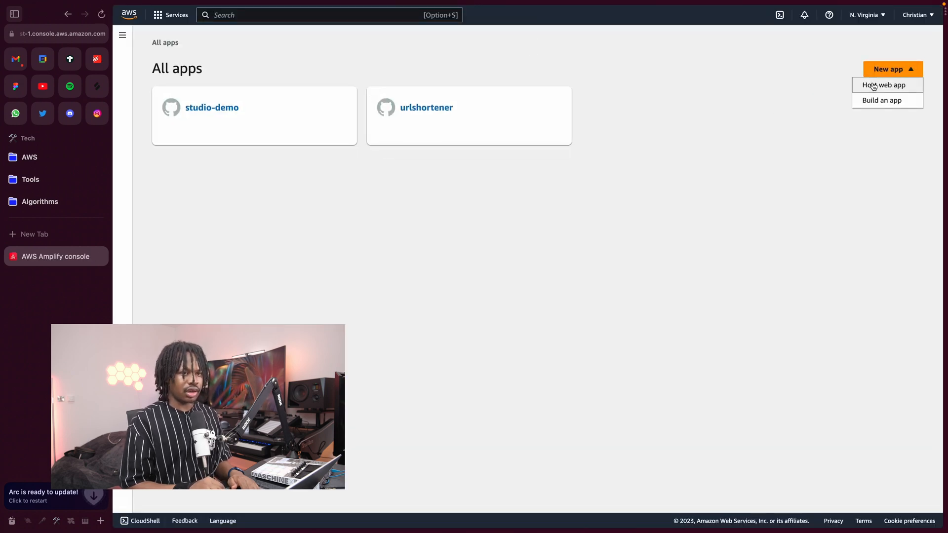
click(885, 85)
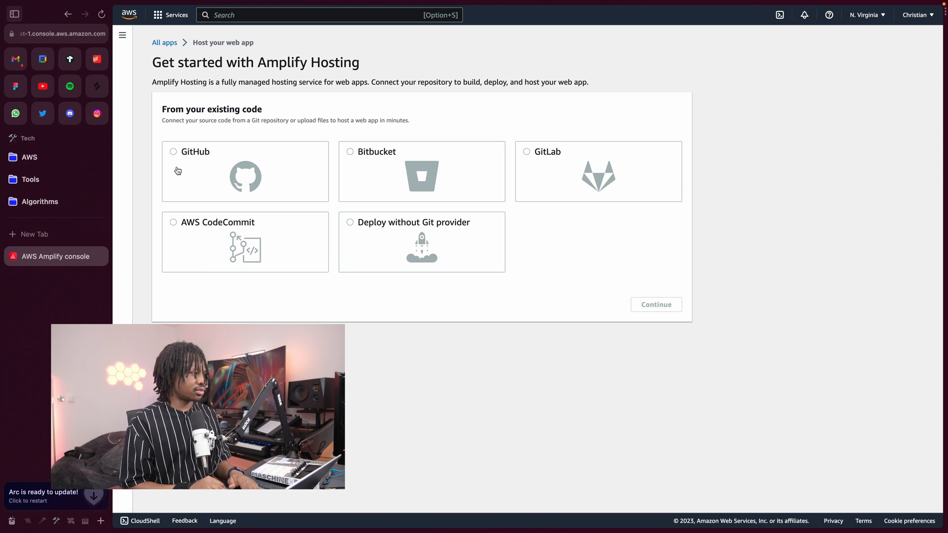
click(174, 152)
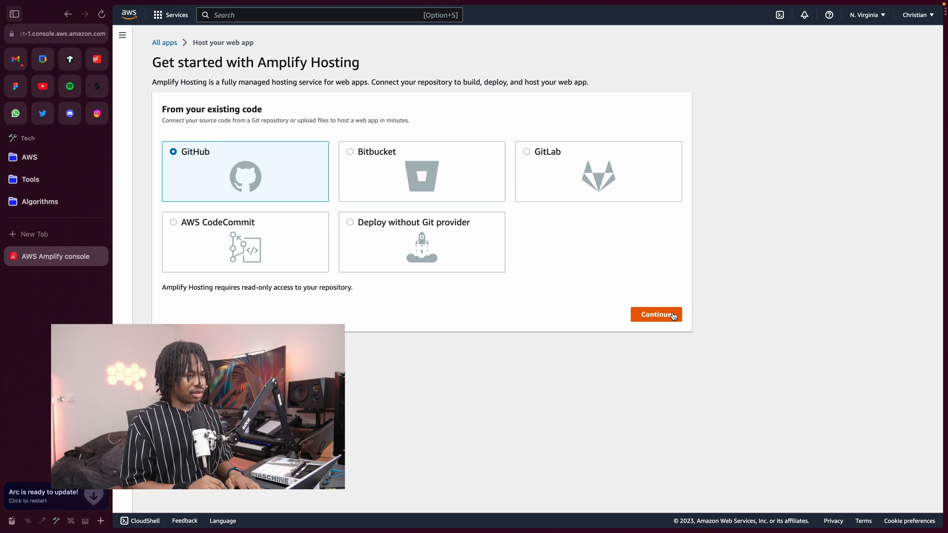
click(655, 315)
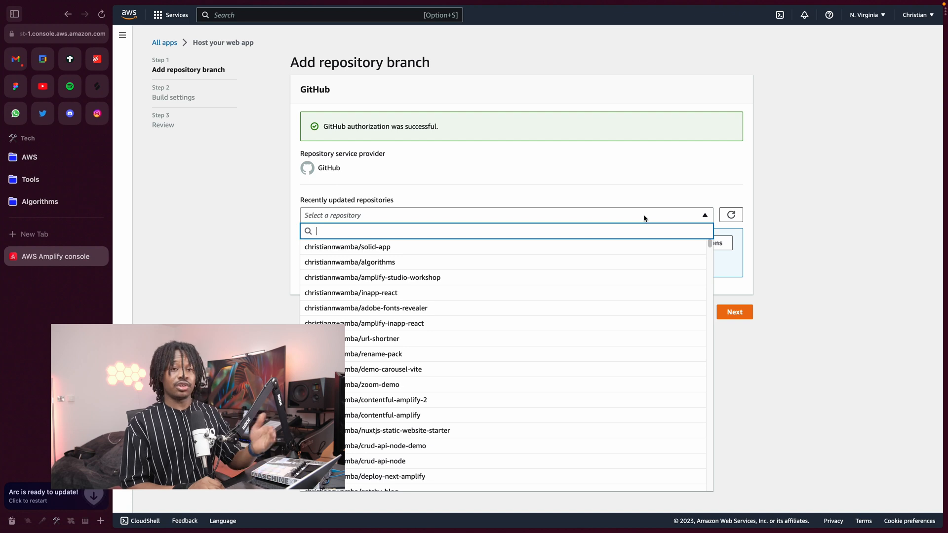
Select the christiannwamba/solid-app repository, continue to build settings and bring up the build commands editor
click(644, 215)
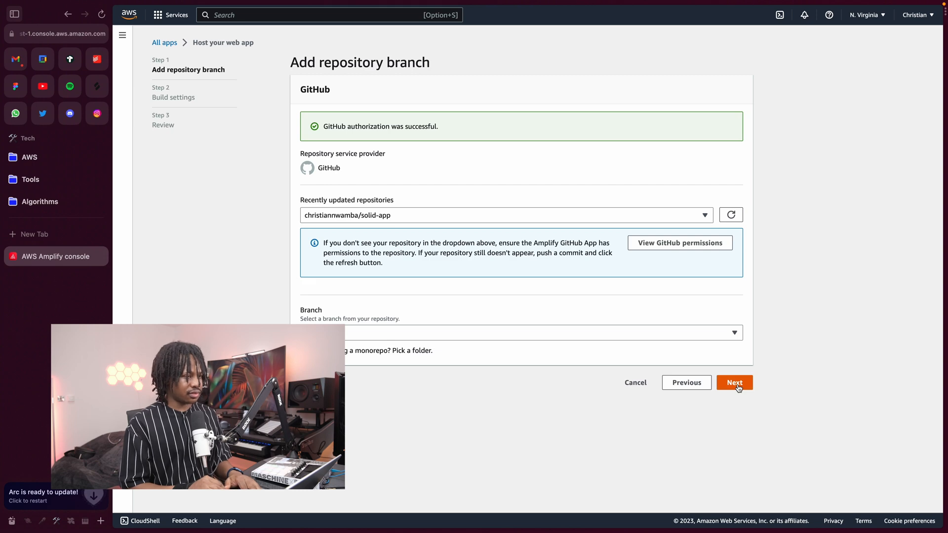
click(735, 383)
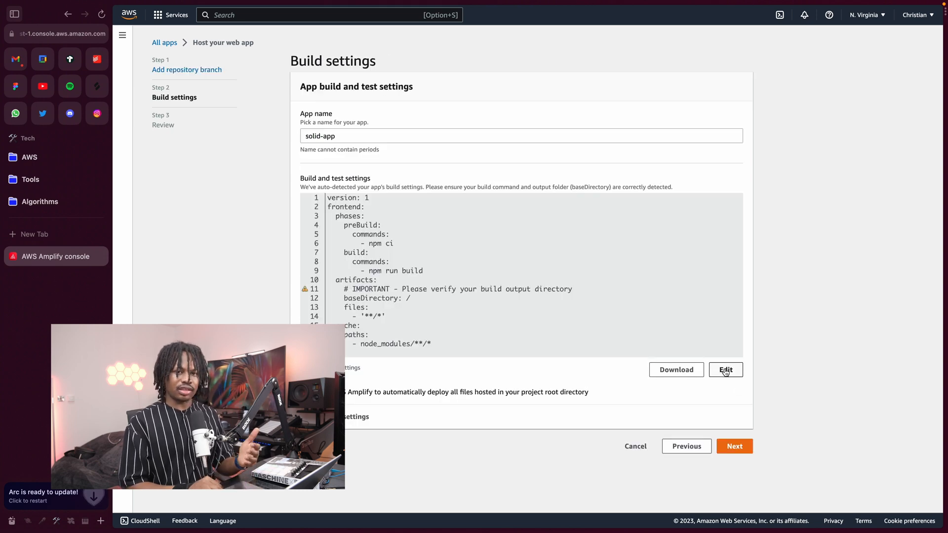
click(726, 369)
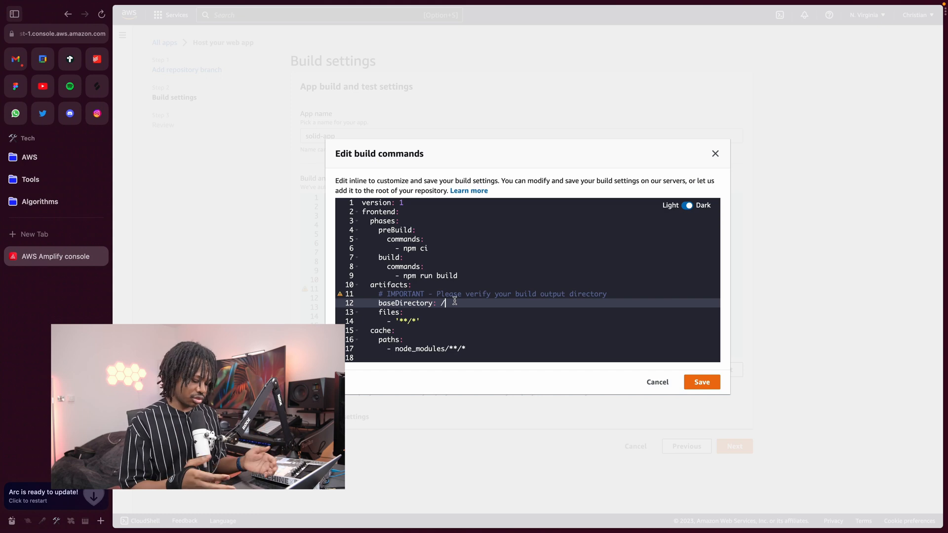
Replace the baseDirectory value with dist and save the build commands
key(Backspace)
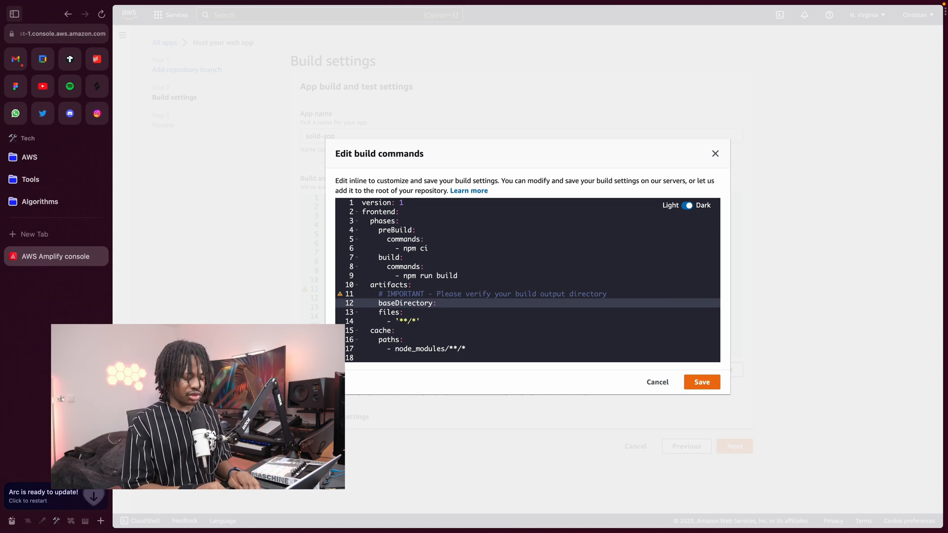
text(dist)
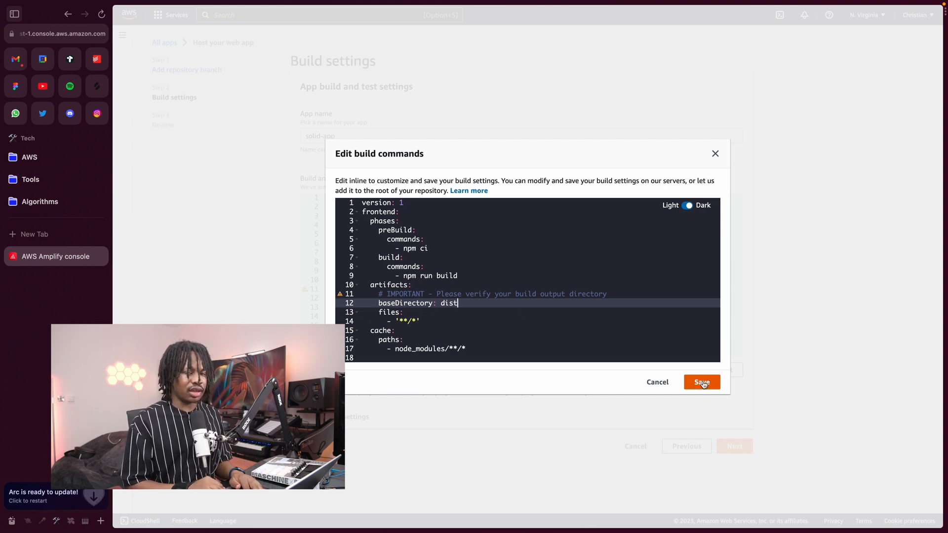
click(702, 382)
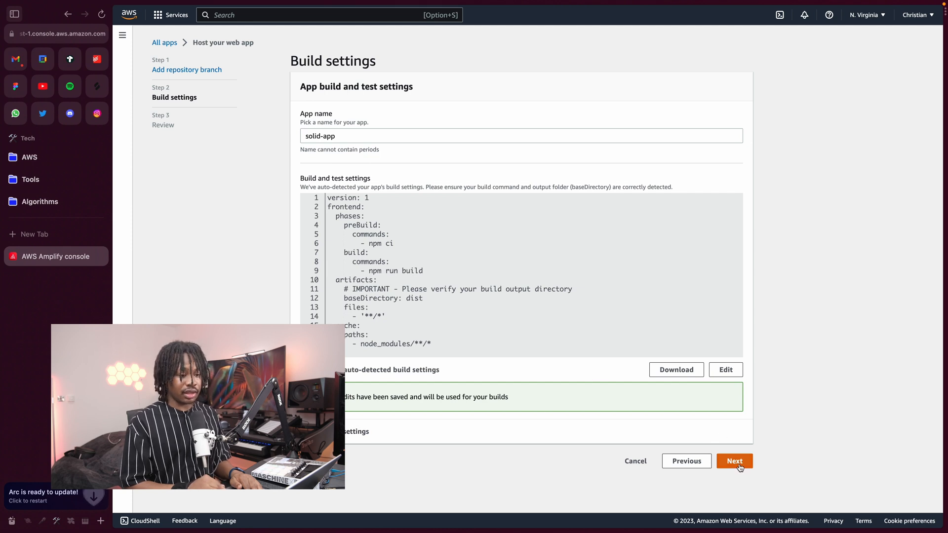
Continue to Review and run Save and deploy for the main branch
click(734, 461)
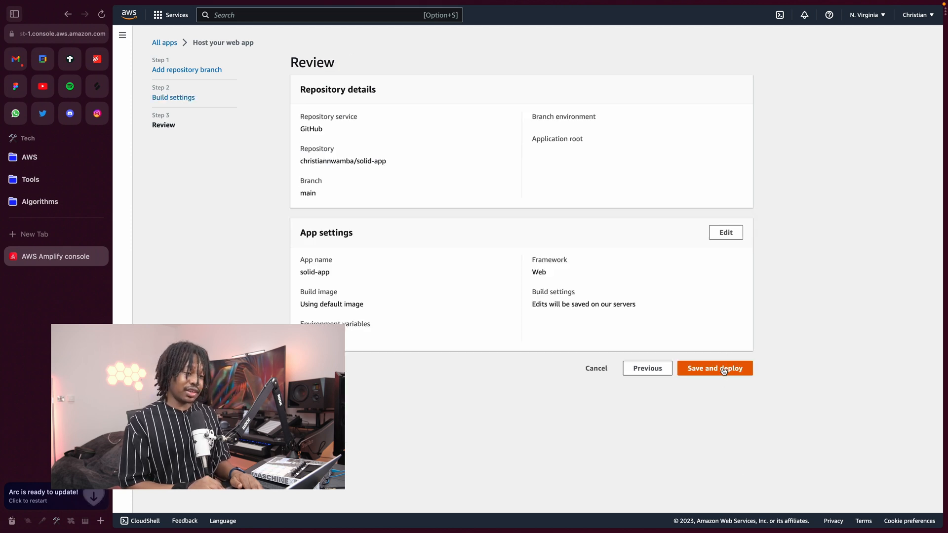
click(715, 368)
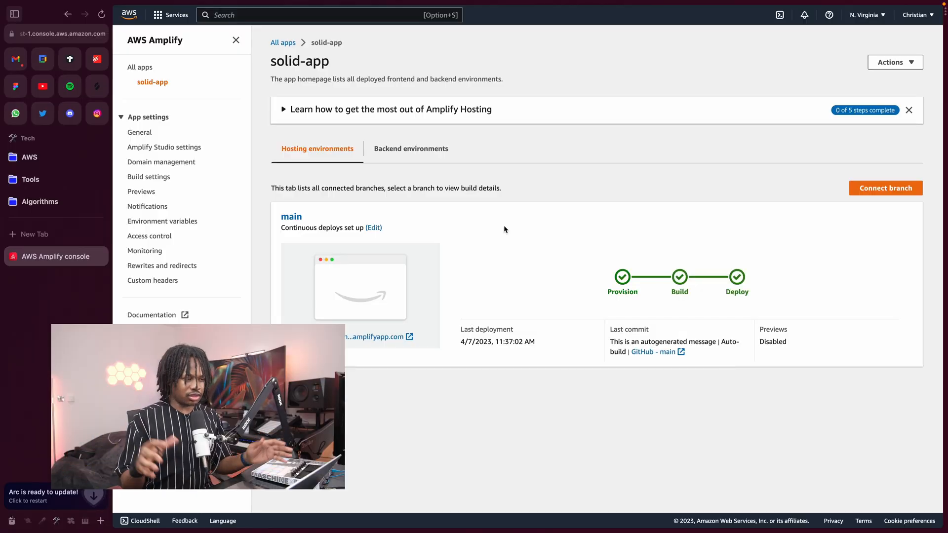
mouse_move(362, 355)
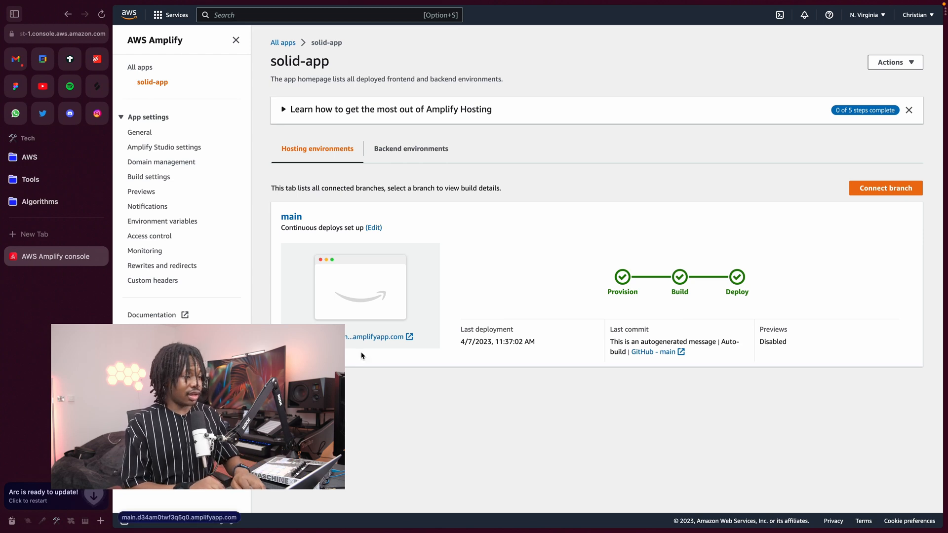
Open the main branch's amplifyapp.com link and show its full URL in the address bar
click(375, 336)
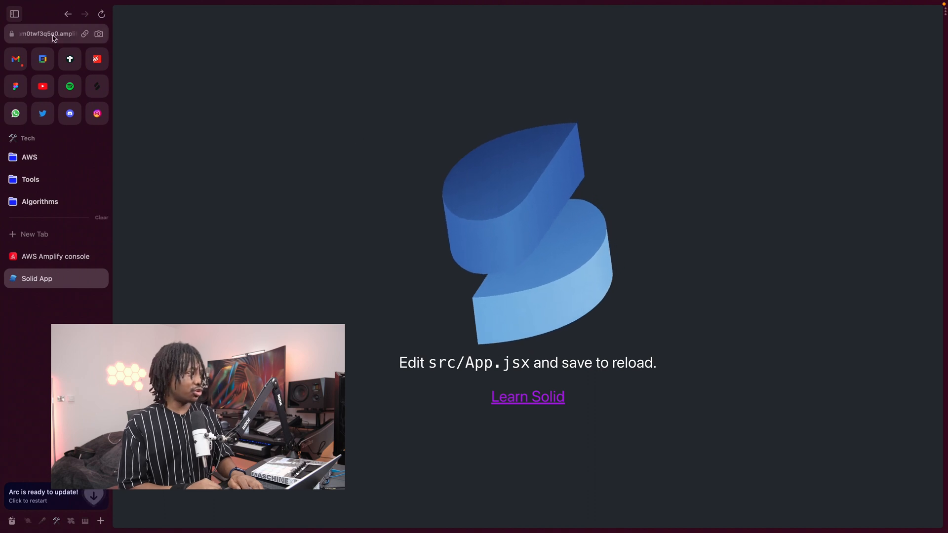
click(47, 33)
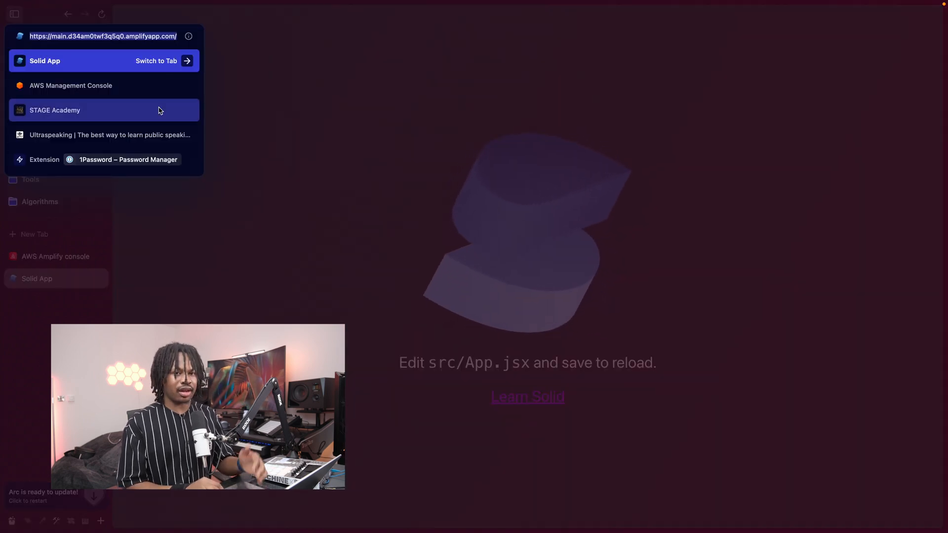